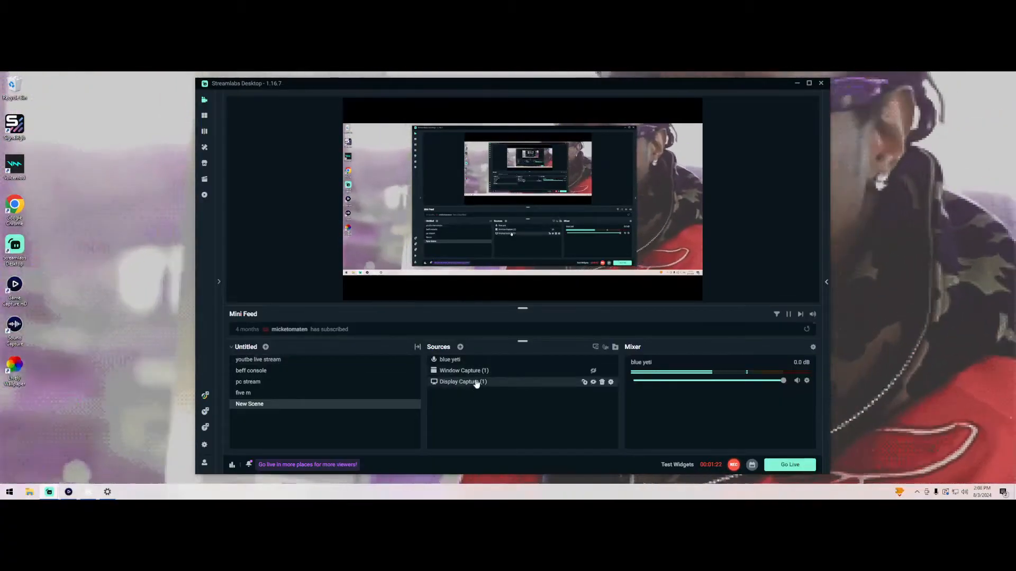
Step: Review the Display Capture source properties unchanged, then bring up Windows Mobile hotspot settings
{"action": "left_click", "coordinate": [461, 382]}
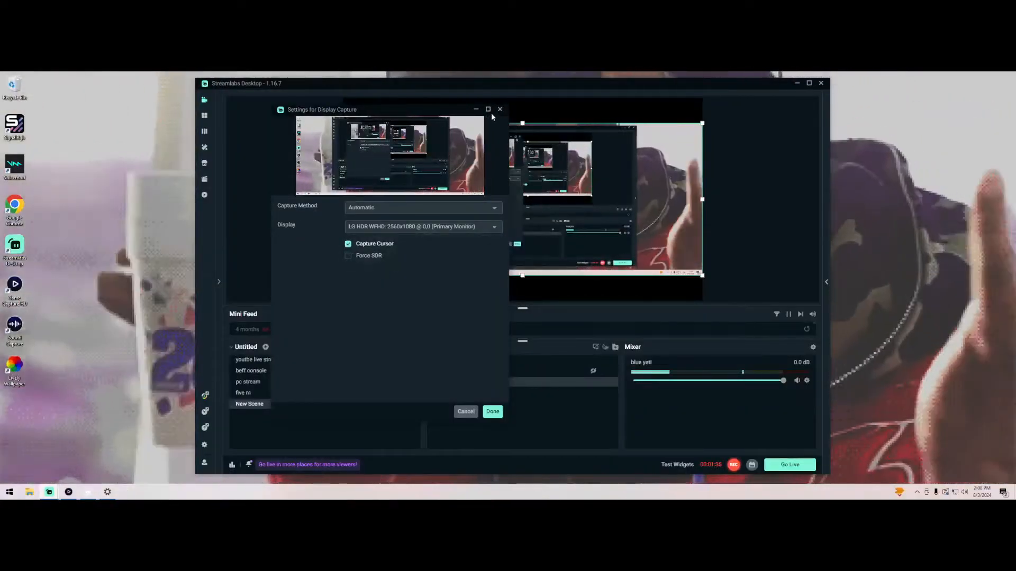
{"action": "left_click", "coordinate": [493, 411]}
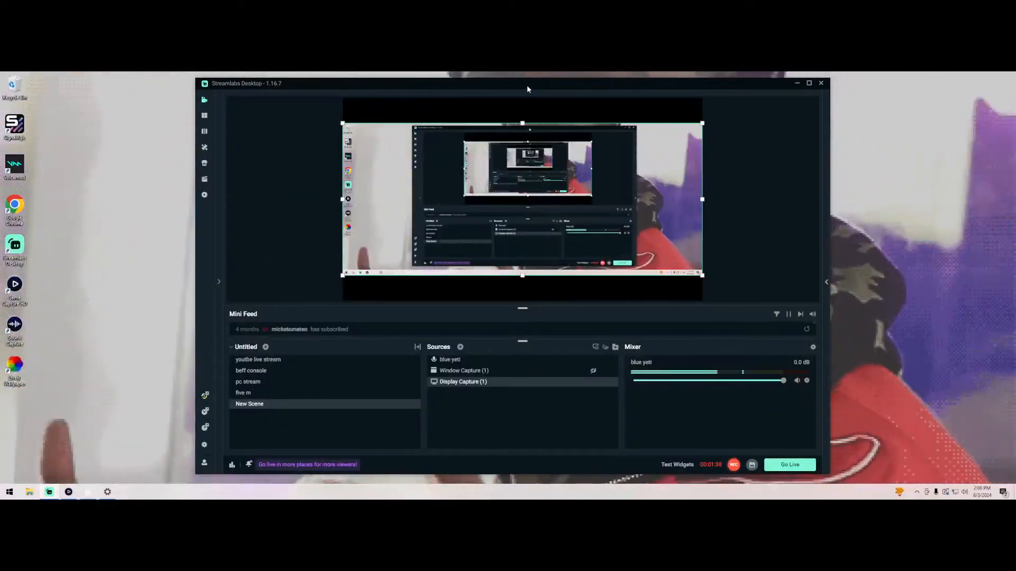
{"action": "left_click", "coordinate": [797, 82]}
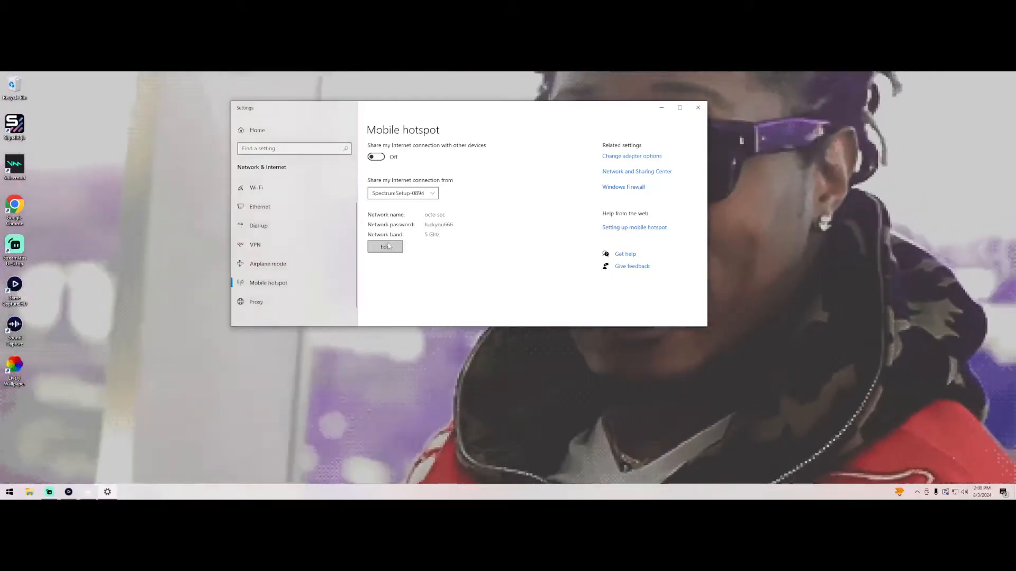
Step: Keep the octo sec hotspot on the 5 GHz band, save, and switch the Mobile hotspot on
{"action": "left_click", "coordinate": [385, 246]}
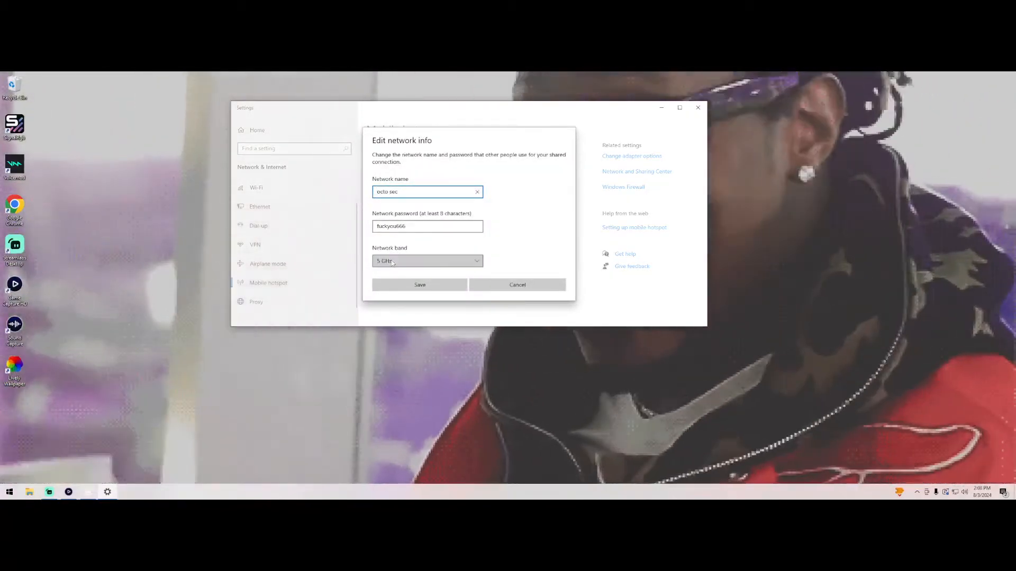
{"action": "left_click", "coordinate": [428, 261]}
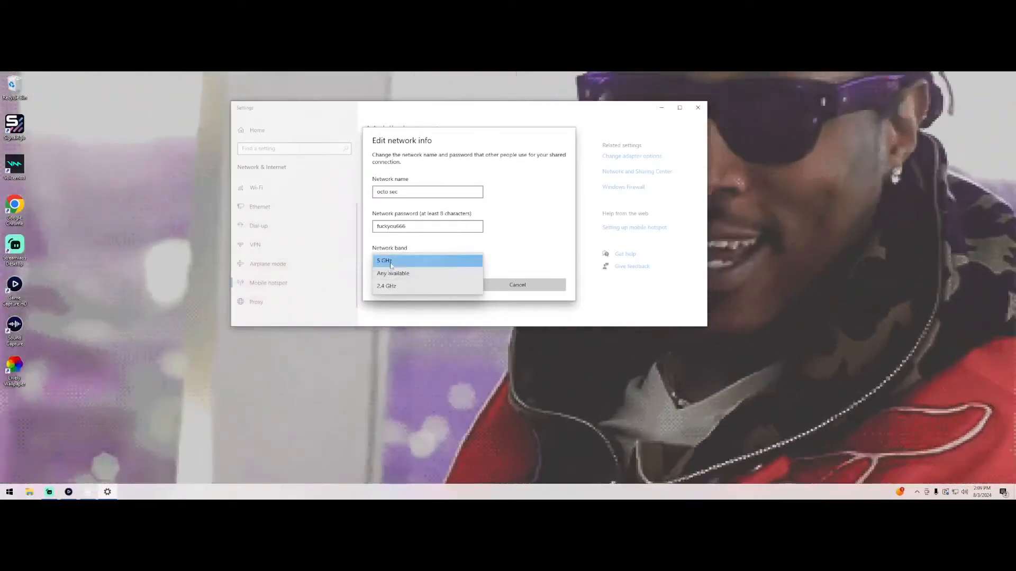
{"action": "left_click", "coordinate": [392, 260]}
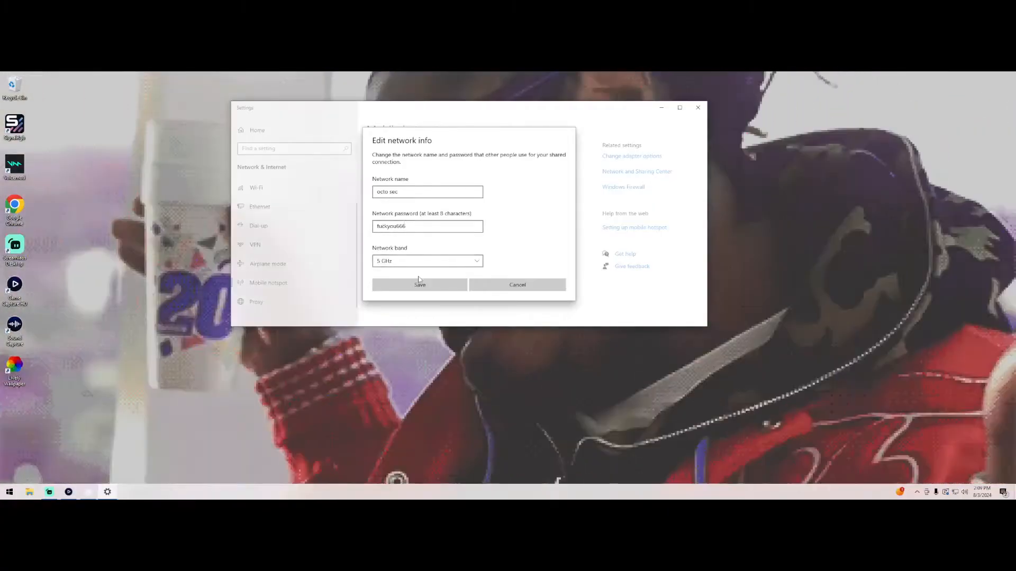
{"action": "left_click", "coordinate": [419, 284]}
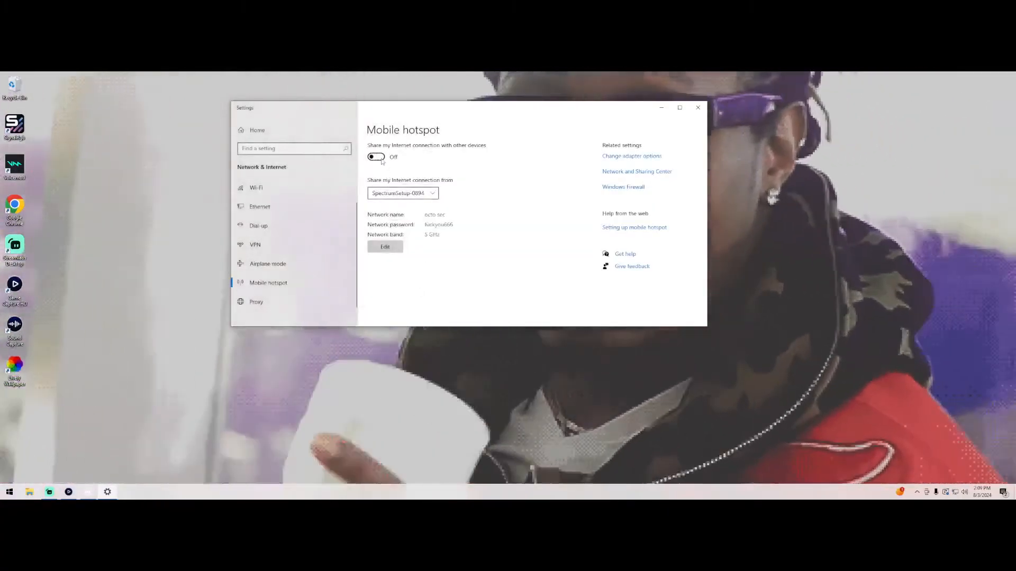
{"action": "left_click", "coordinate": [376, 157]}
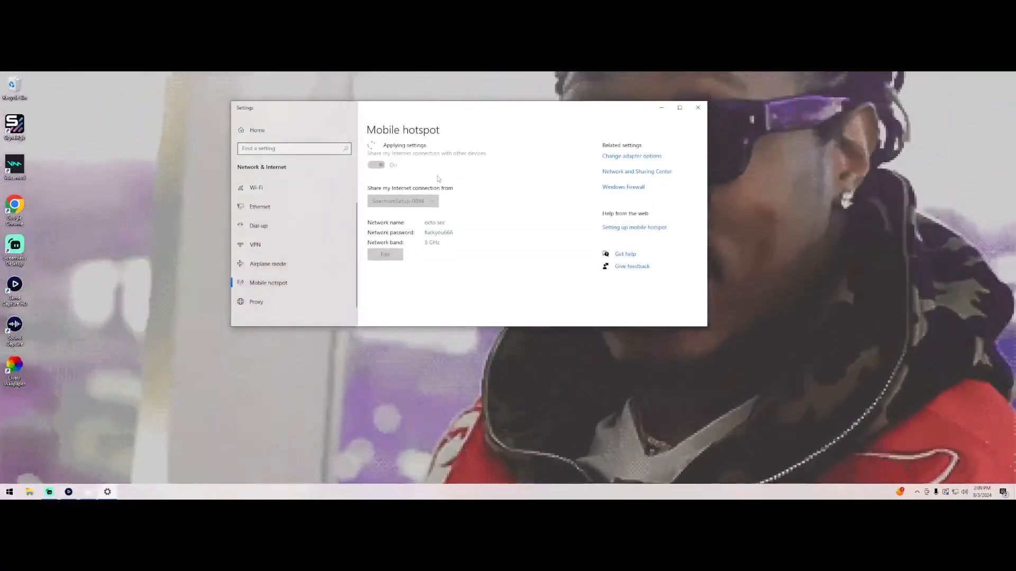
{"action": "left_click", "coordinate": [377, 164]}
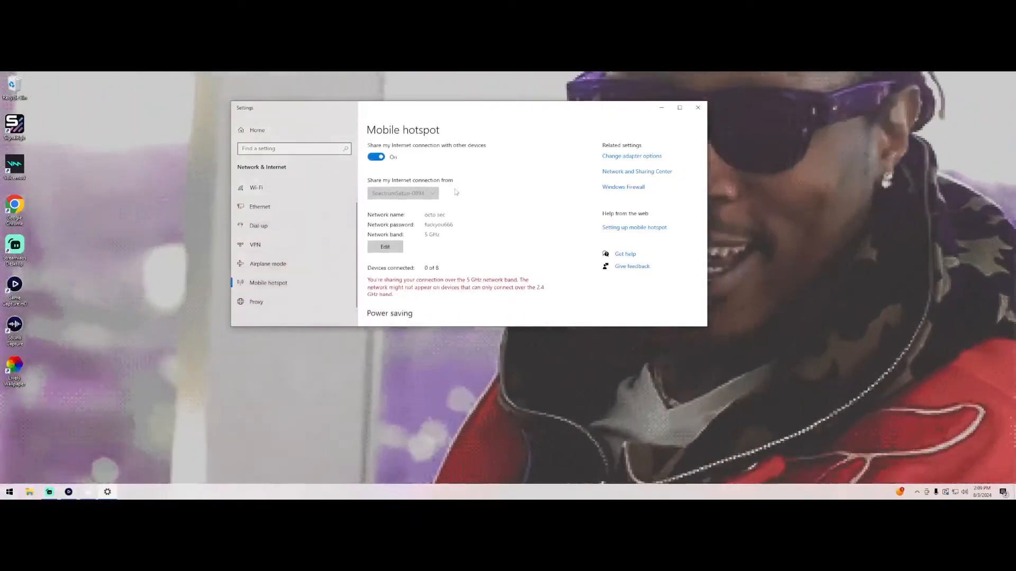
Step: On the Xbox, go to Settings > Network settings > Manage wireless networks and select octo sec
{"action": "left_click", "coordinate": [698, 108]}
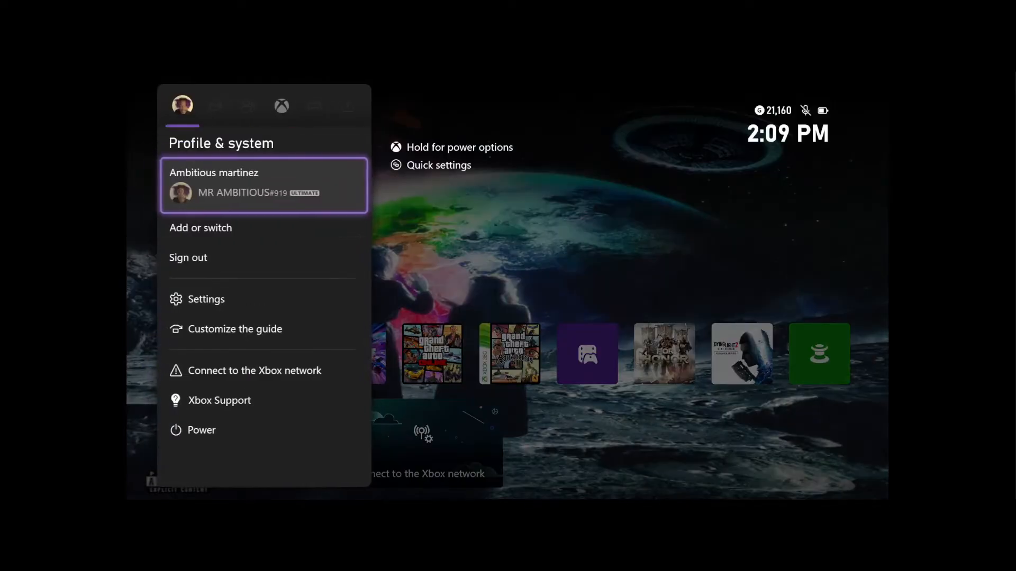
{"action": "left_click", "coordinate": [205, 299]}
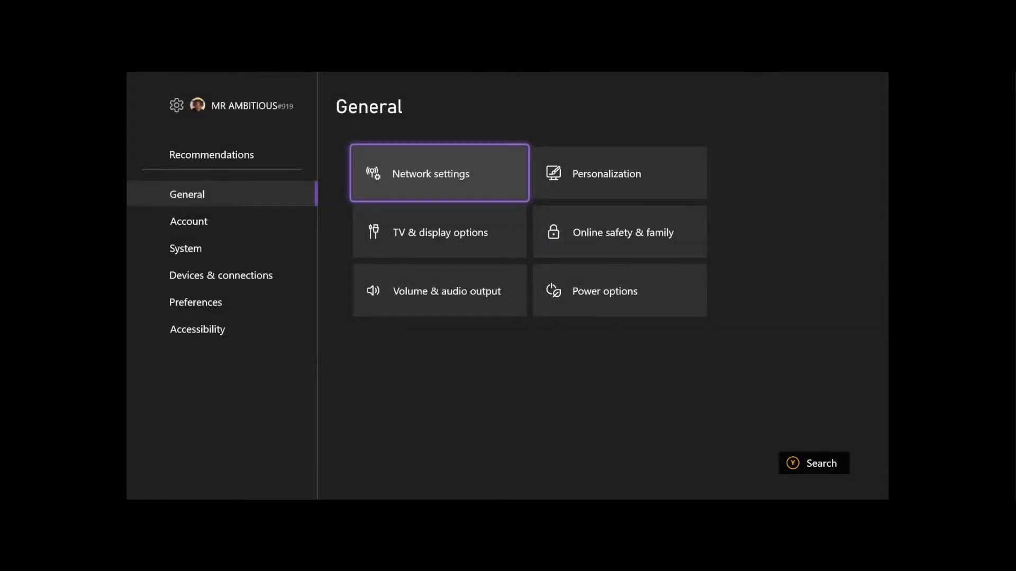
{"action": "left_click", "coordinate": [439, 173]}
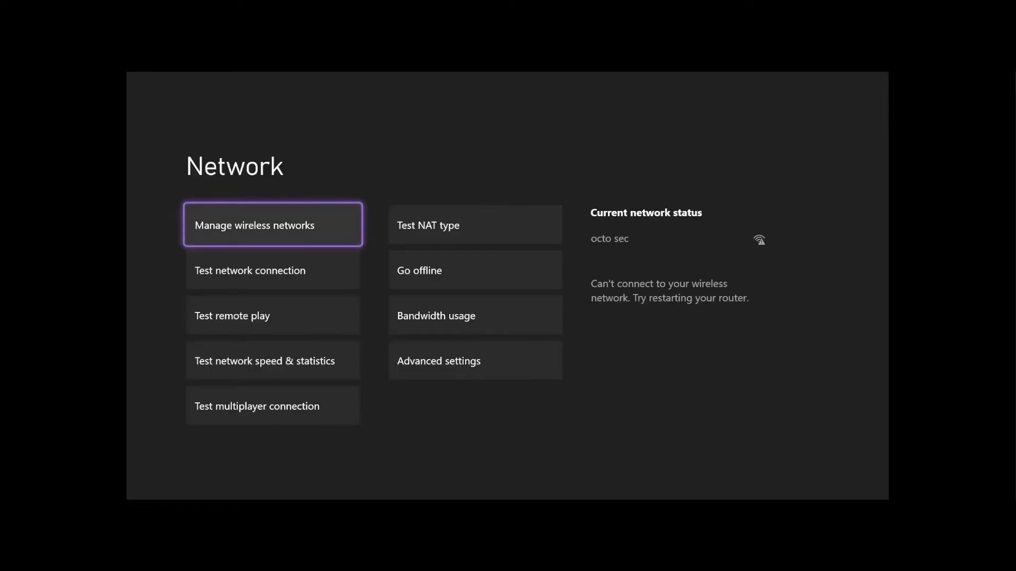
{"action": "left_click", "coordinate": [272, 224]}
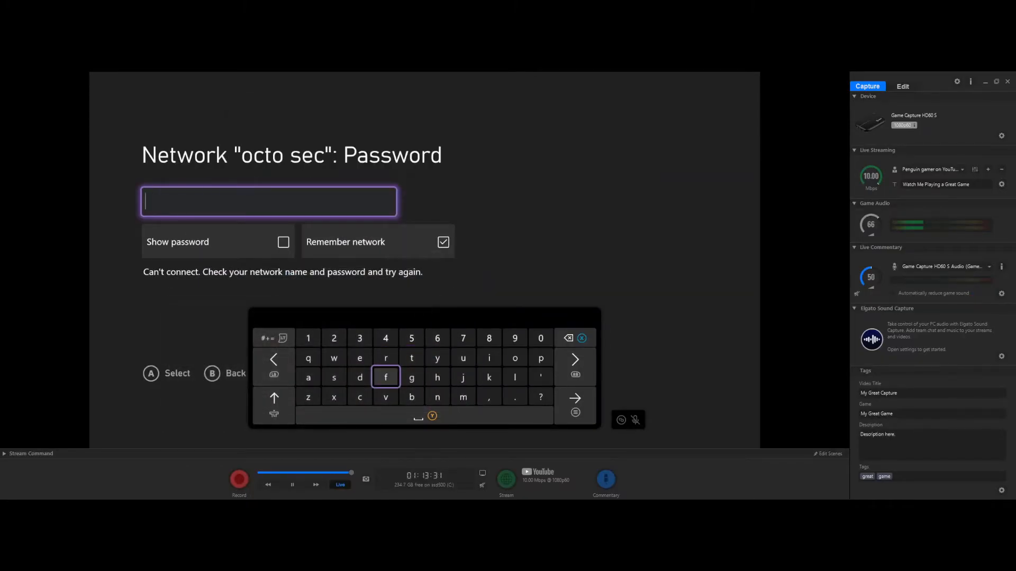
Step: Enter the octo sec hotspot password on the Xbox so it starts checking the connection
{"action": "left_click", "coordinate": [360, 377]}
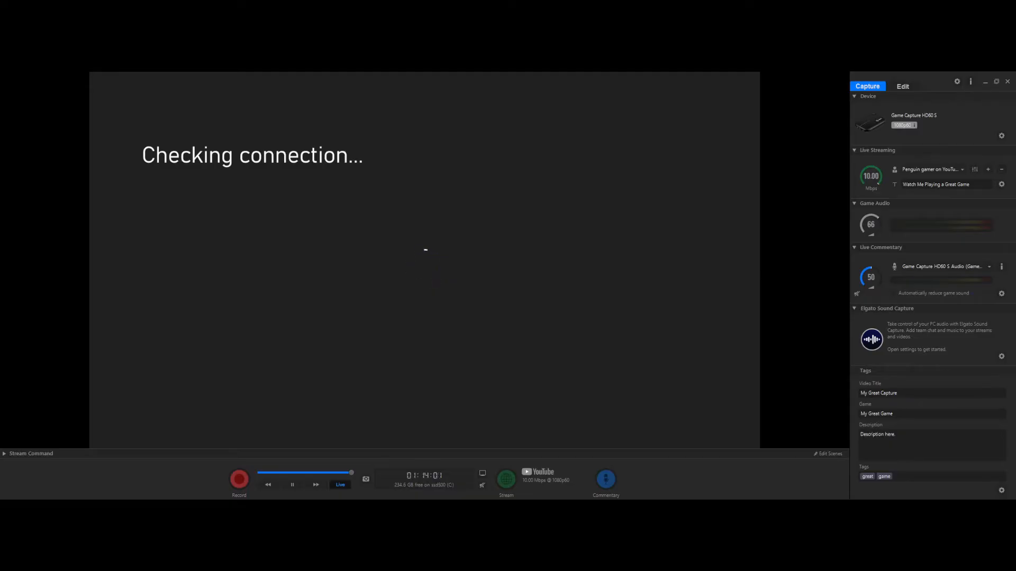
{"action": "mouse_move", "coordinate": [947, 74]}
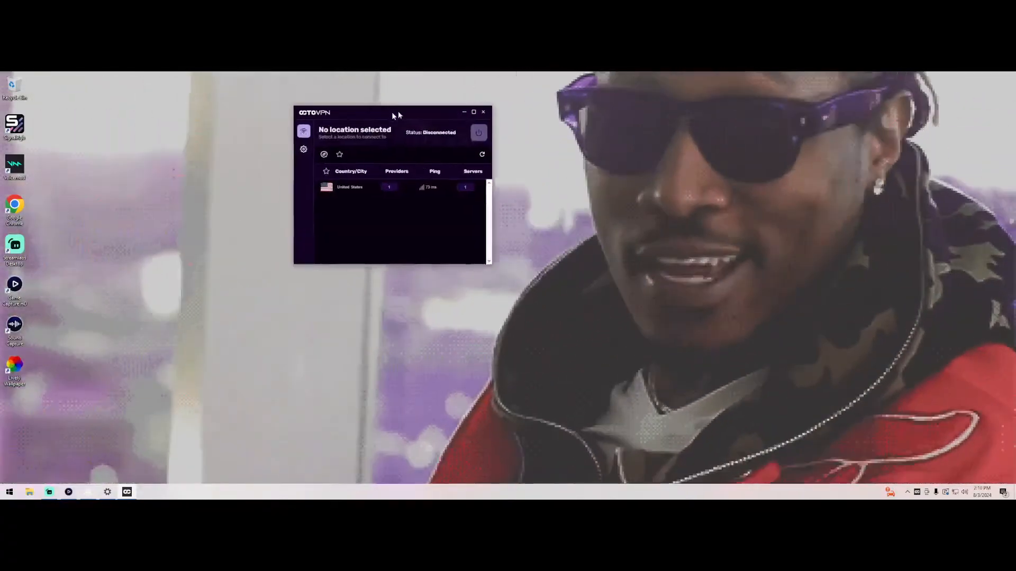
Step: Expand United States and select the Los Angeles, CA Private Server as the VPN location
{"action": "left_click", "coordinate": [358, 186]}
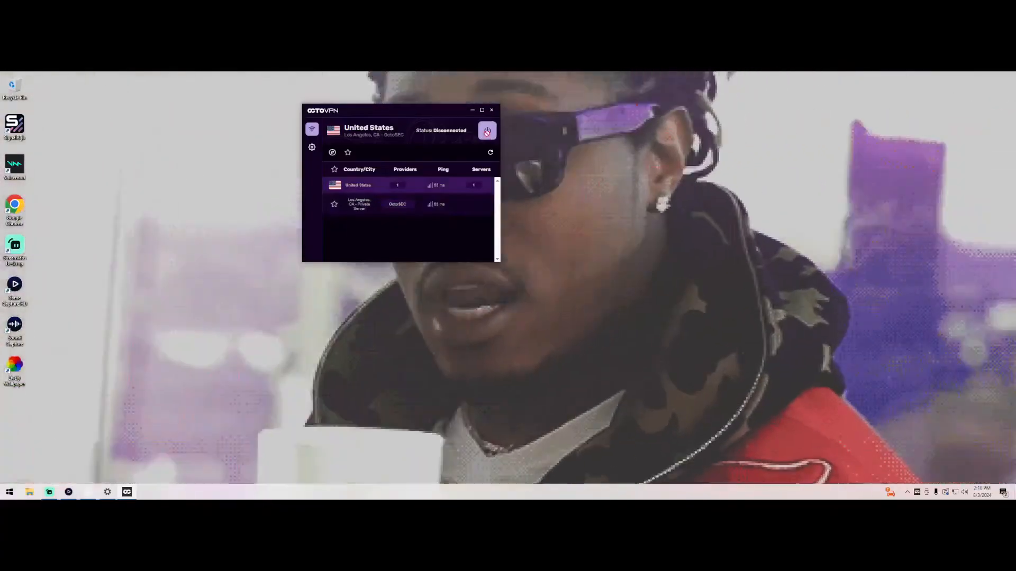
{"action": "left_click", "coordinate": [491, 110]}
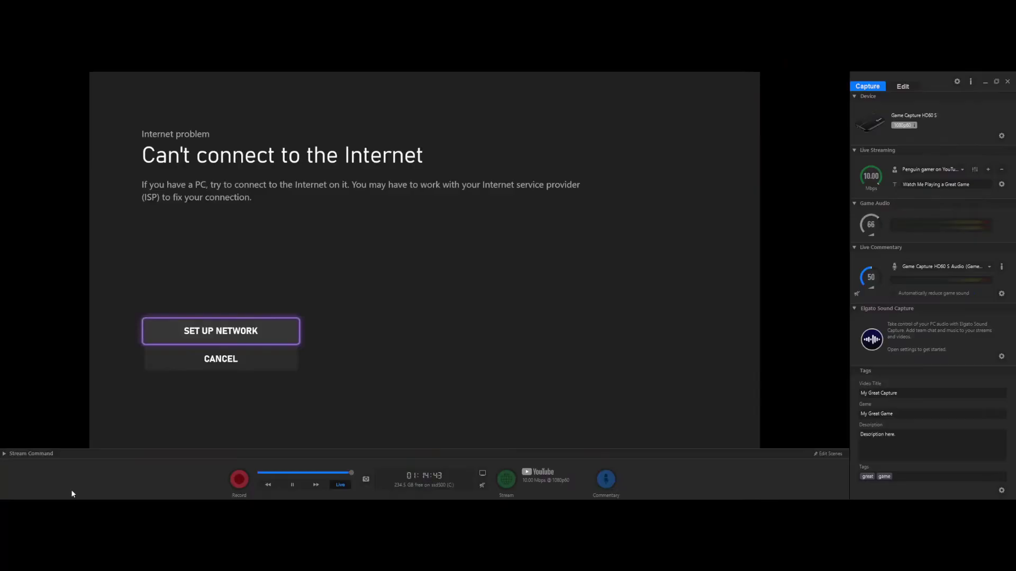
Step: Leave the Xbox 'Can't connect to the Internet' screen and return to the mobile hotspot settings page
{"action": "left_click", "coordinate": [220, 330]}
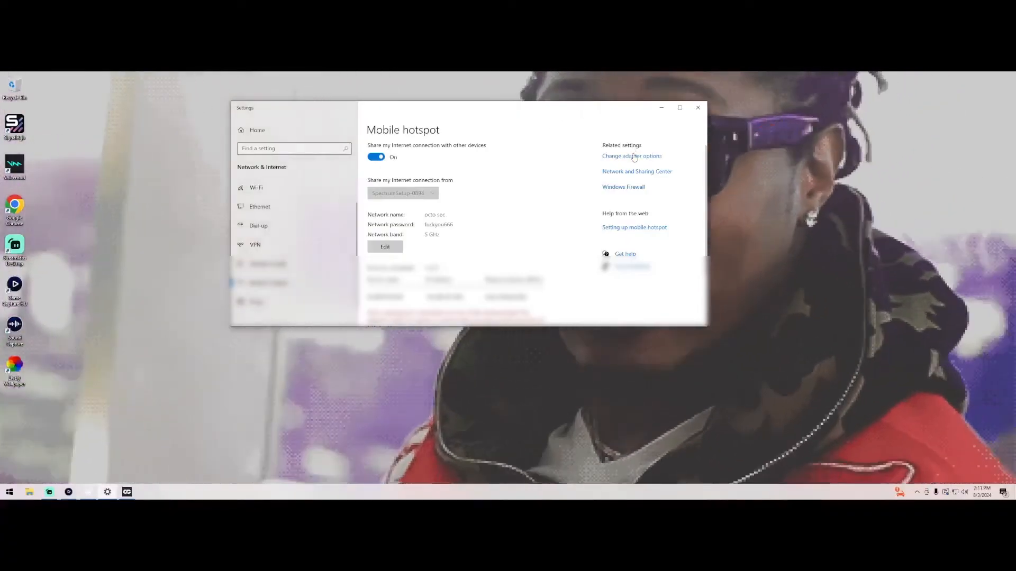
Step: Share the Ethernet 2 VPN adapter's connection with Local Area Connection* 14 via its Sharing properties
{"action": "left_click", "coordinate": [632, 155]}
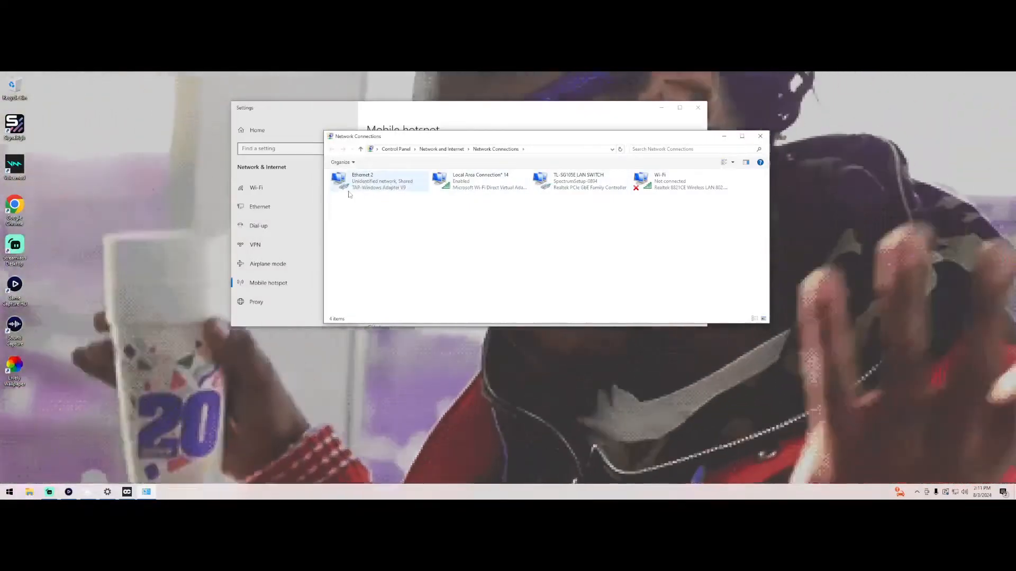
{"action": "right_click", "coordinate": [368, 180]}
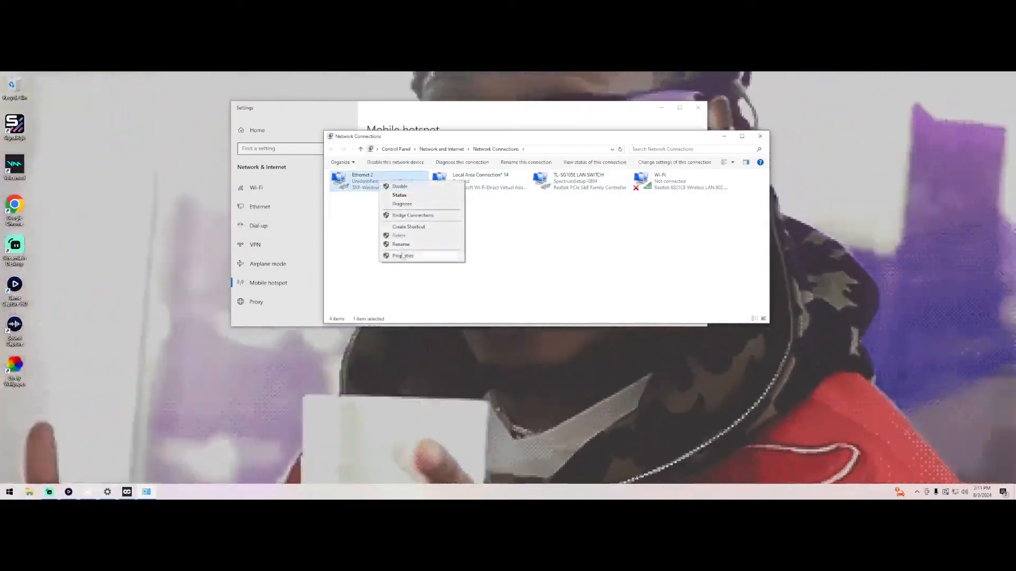
{"action": "left_click", "coordinate": [402, 255]}
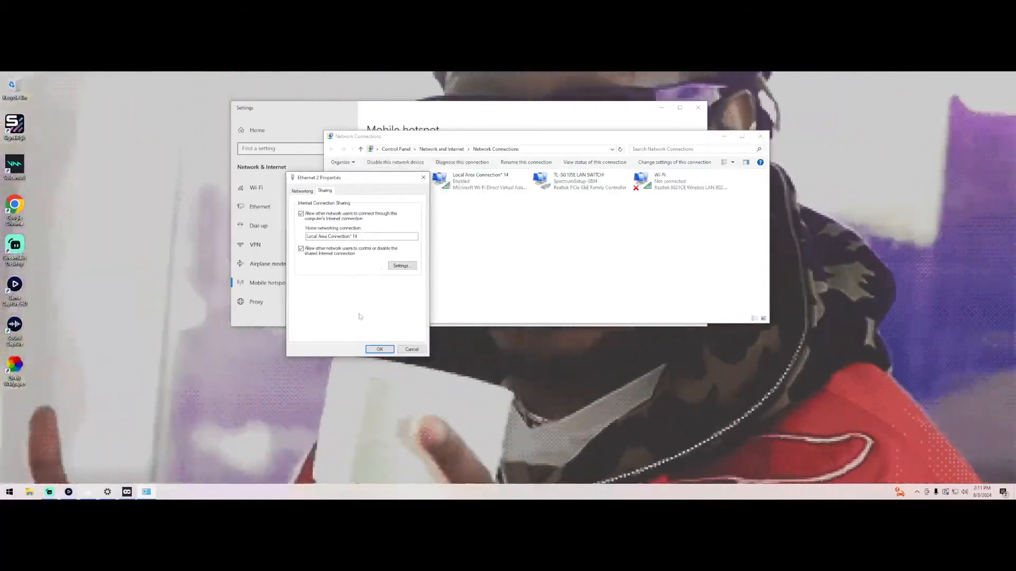
{"action": "left_click", "coordinate": [378, 349]}
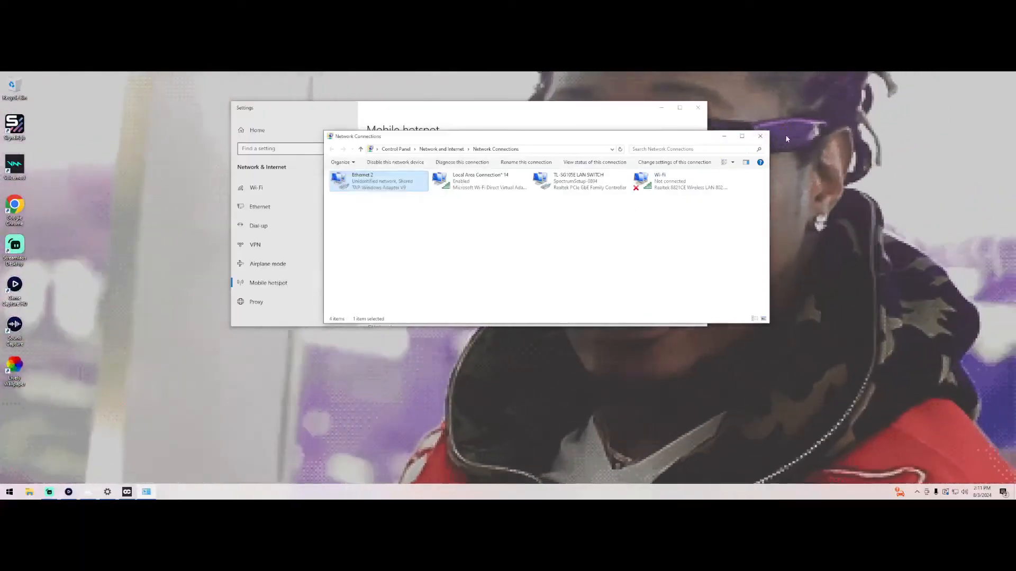
{"action": "left_click", "coordinate": [760, 135]}
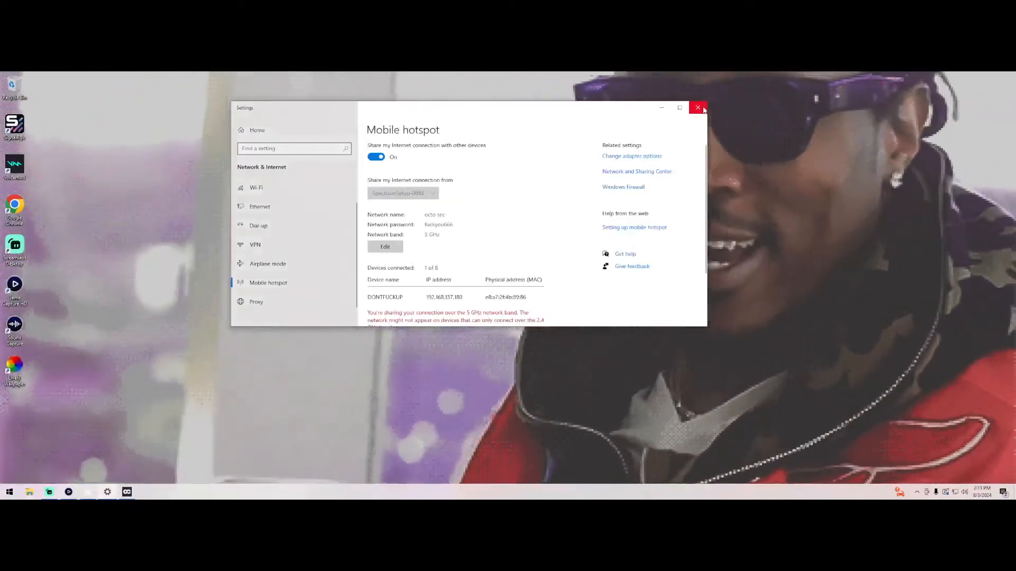
Step: Leave the hotspot settings for the Xbox capture showing the IP location page in Edge
{"action": "left_click", "coordinate": [697, 108]}
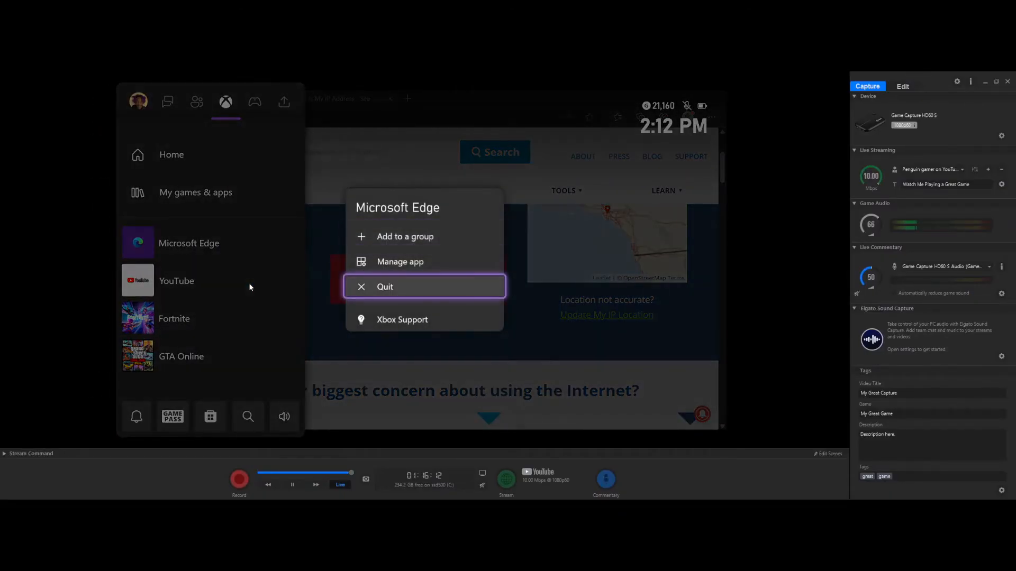
Step: Quit Microsoft Edge from the Xbox guide so the console home screen appears
{"action": "left_click", "coordinate": [424, 286]}
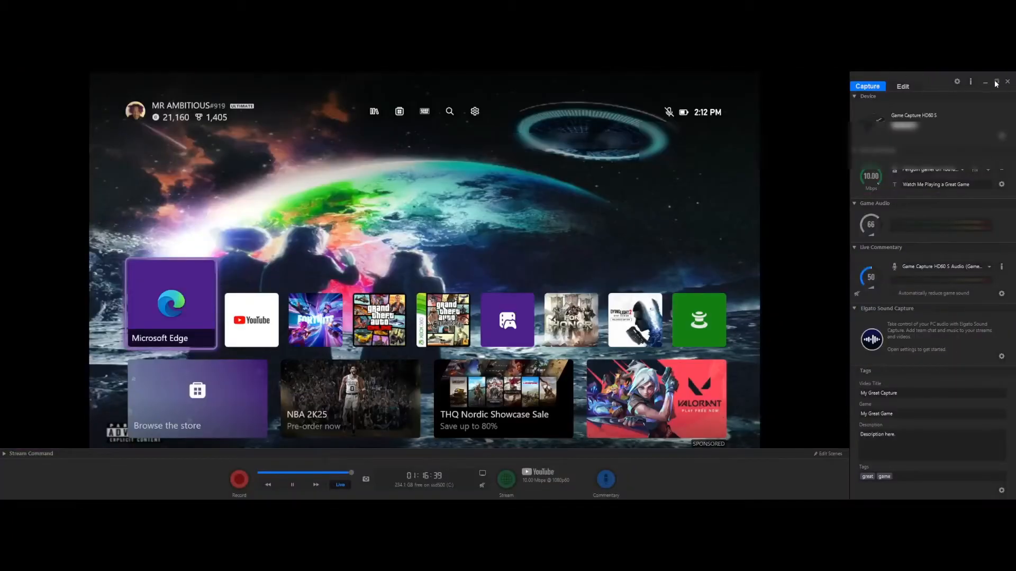
Step: Exit the capture's full screen and choose Local Area Connection* 14 as OctoSniff's capture interface
{"action": "left_click", "coordinate": [1000, 83]}
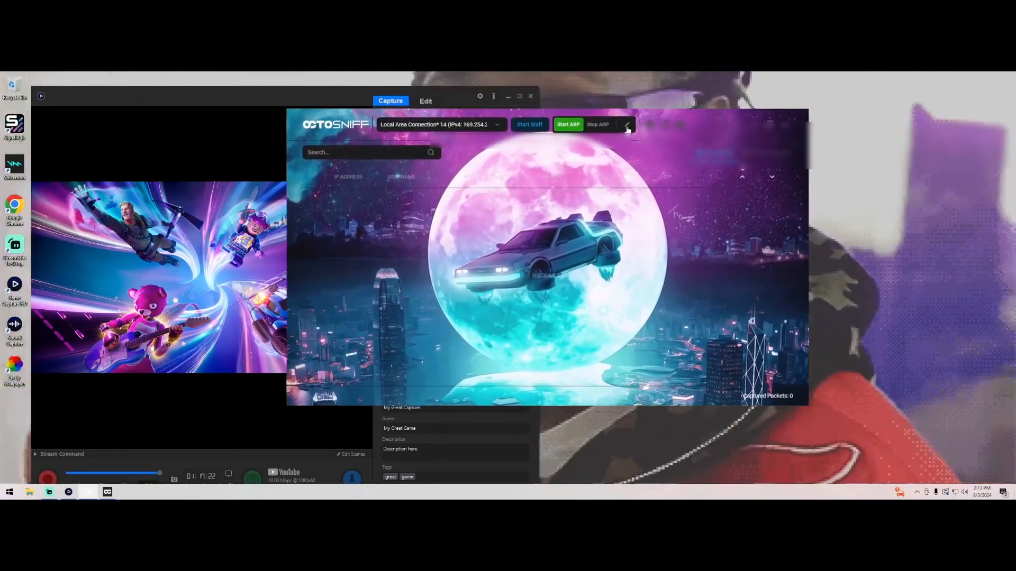
Step: Tick the Fortnite (Server) entry in the Game Filters settings list and return to the main window
{"action": "left_click", "coordinate": [626, 125]}
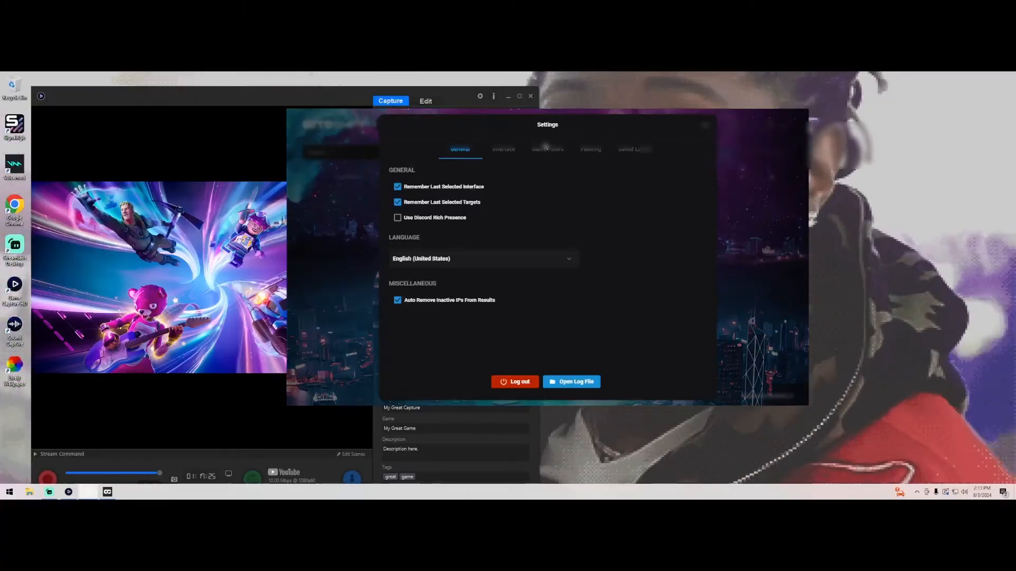
{"action": "left_click", "coordinate": [547, 149]}
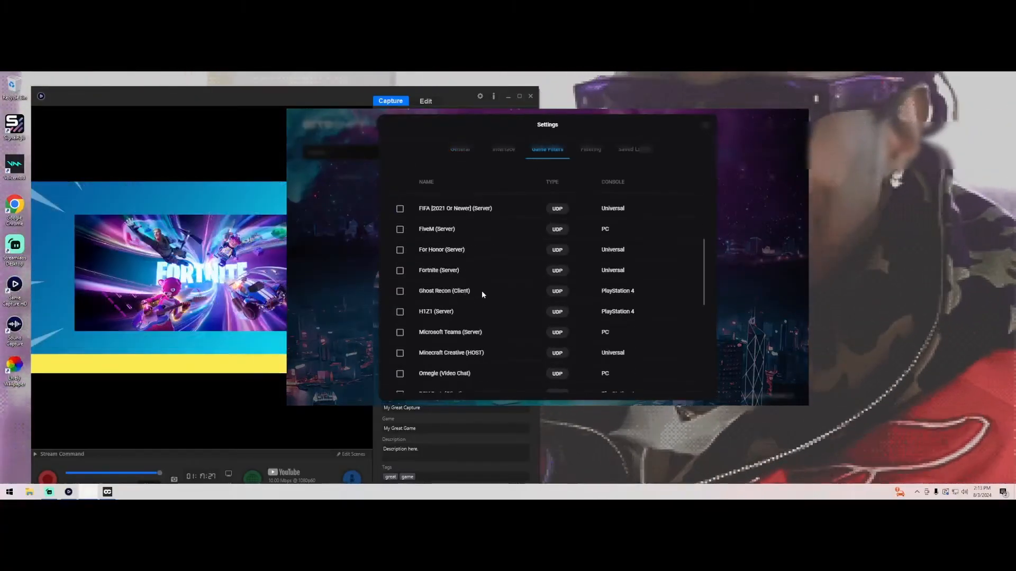
{"action": "scroll", "scroll_direction": "down", "scroll_amount": 3}
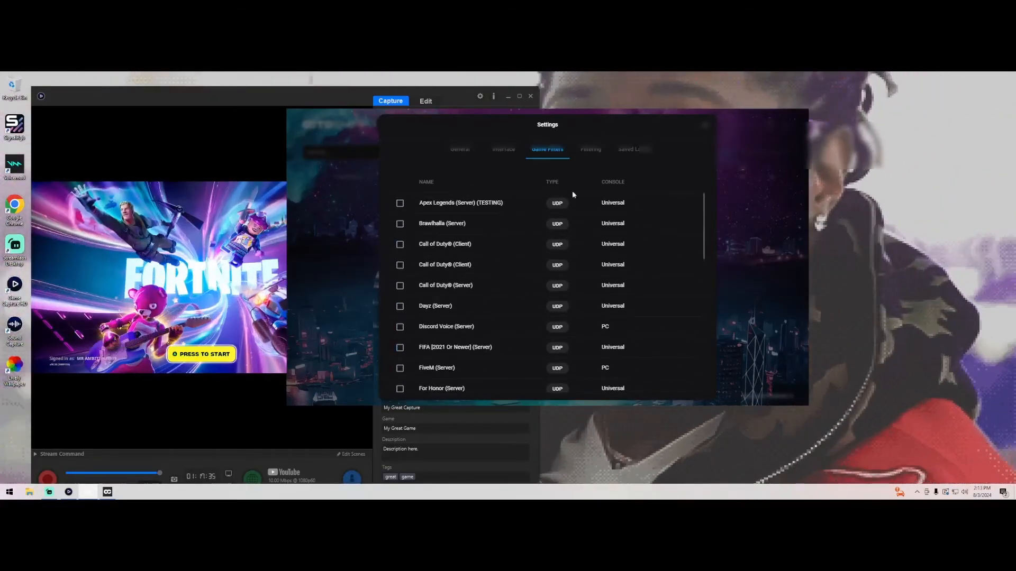
{"action": "left_click", "coordinate": [504, 150]}
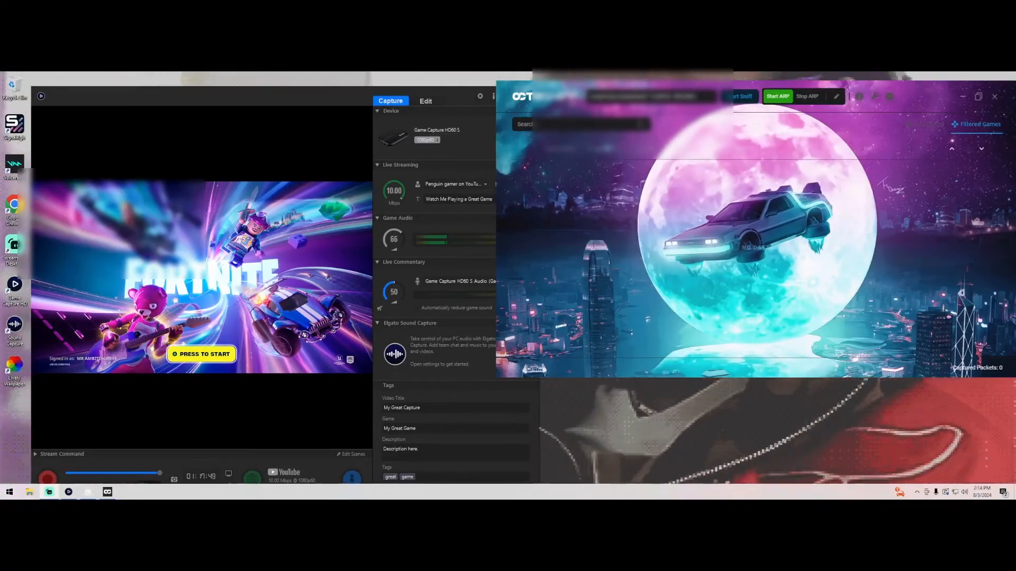
Step: Show the Filtered Games view and start ARP interception of the Xbox's traffic
{"action": "left_click", "coordinate": [201, 353]}
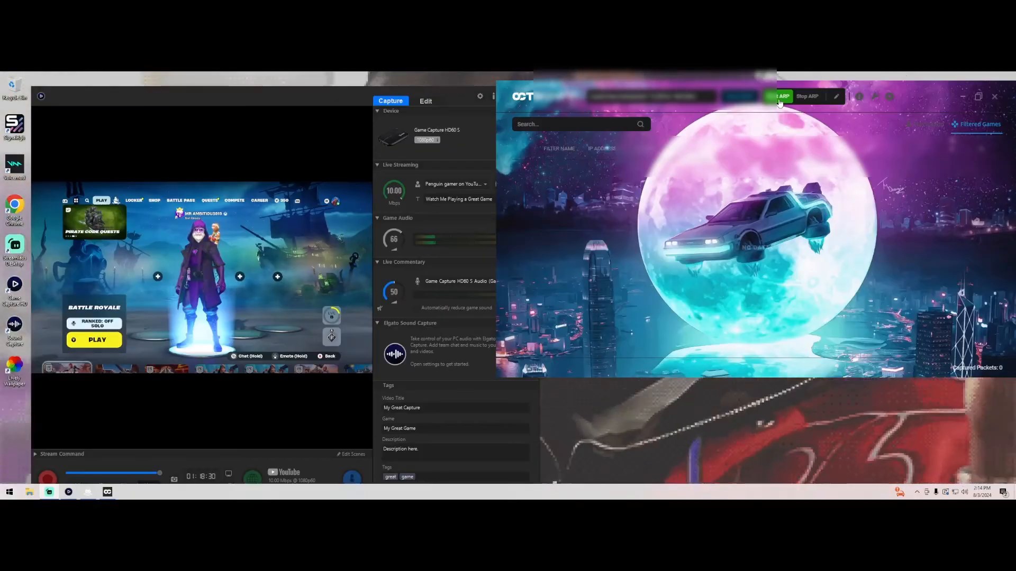
{"action": "left_click", "coordinate": [94, 339]}
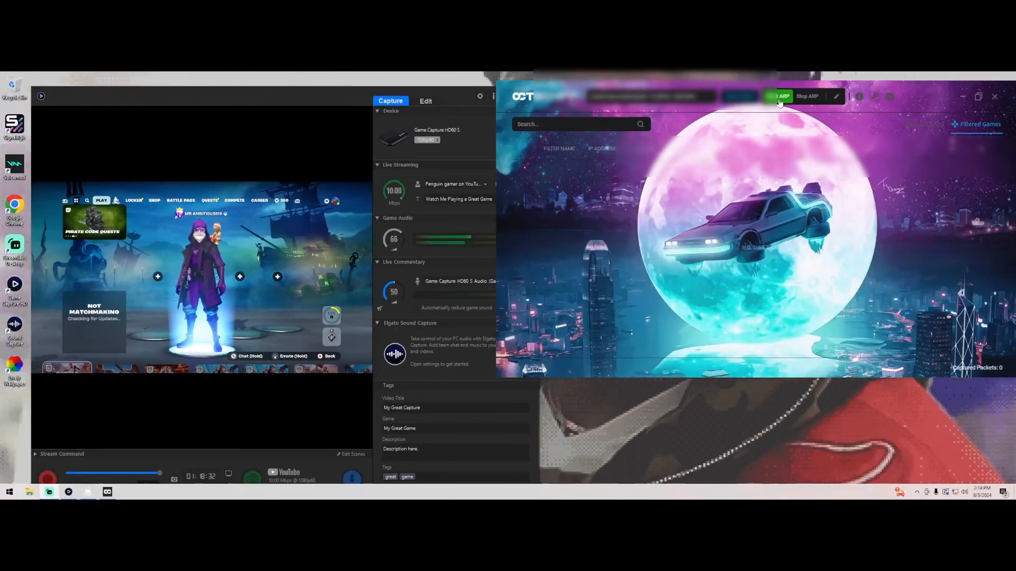